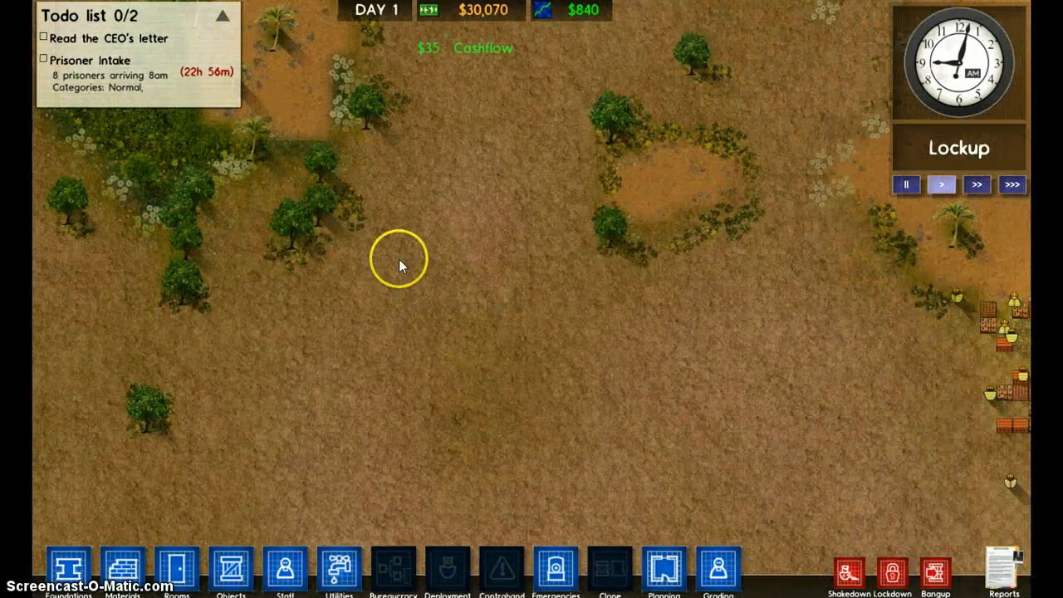
pyautogui.moveTo(356, 285)
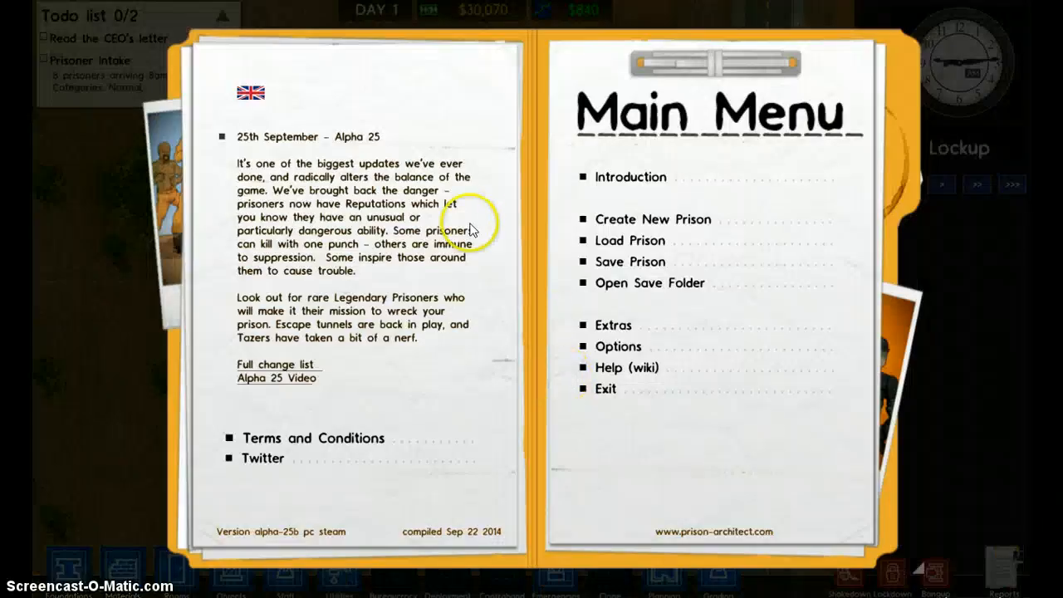
pyautogui.moveTo(653, 218)
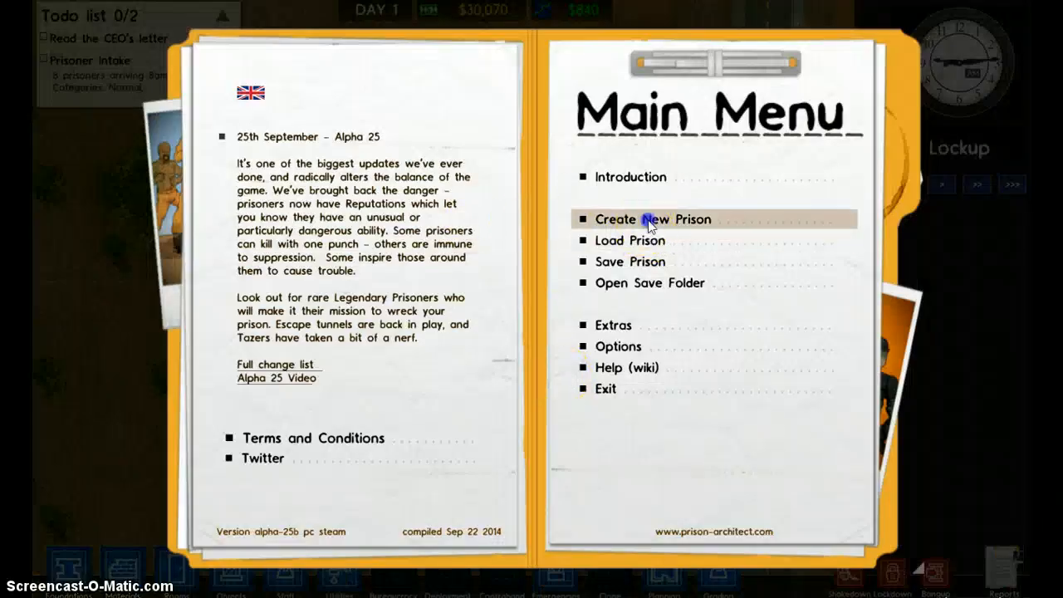
# - Create a new Large prison with default options and start playing
pyautogui.click(651, 219)
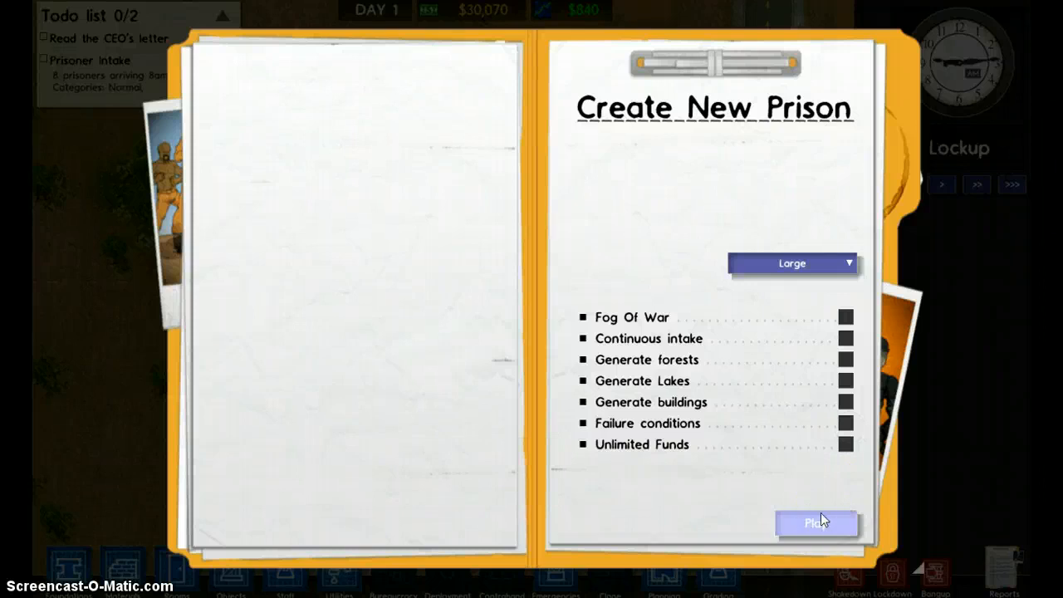
pyautogui.click(816, 522)
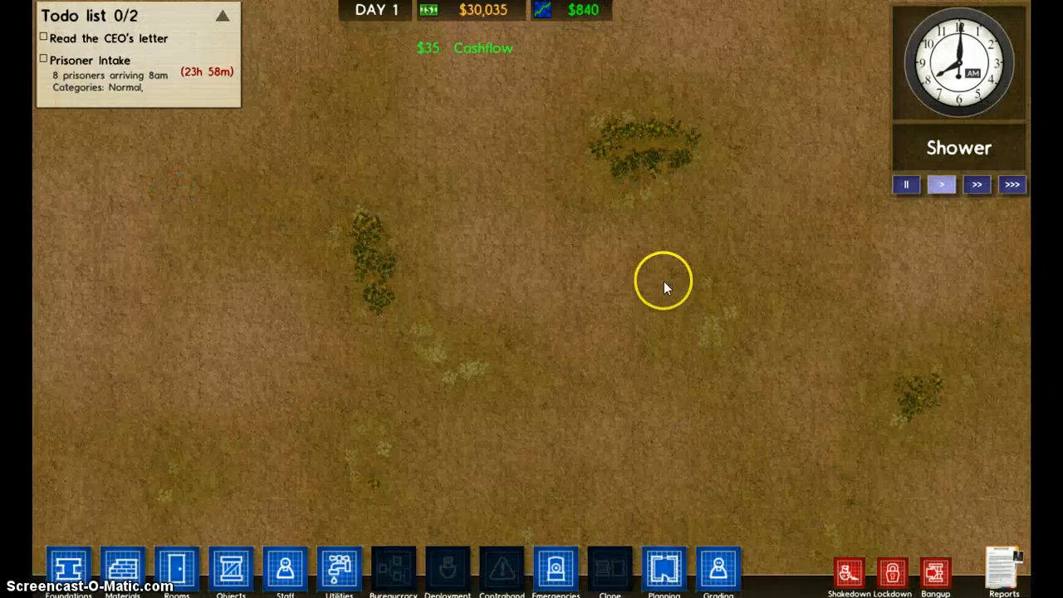
# - Save the new prison under the name 'h4ck3d2'
pyautogui.press('Escape')
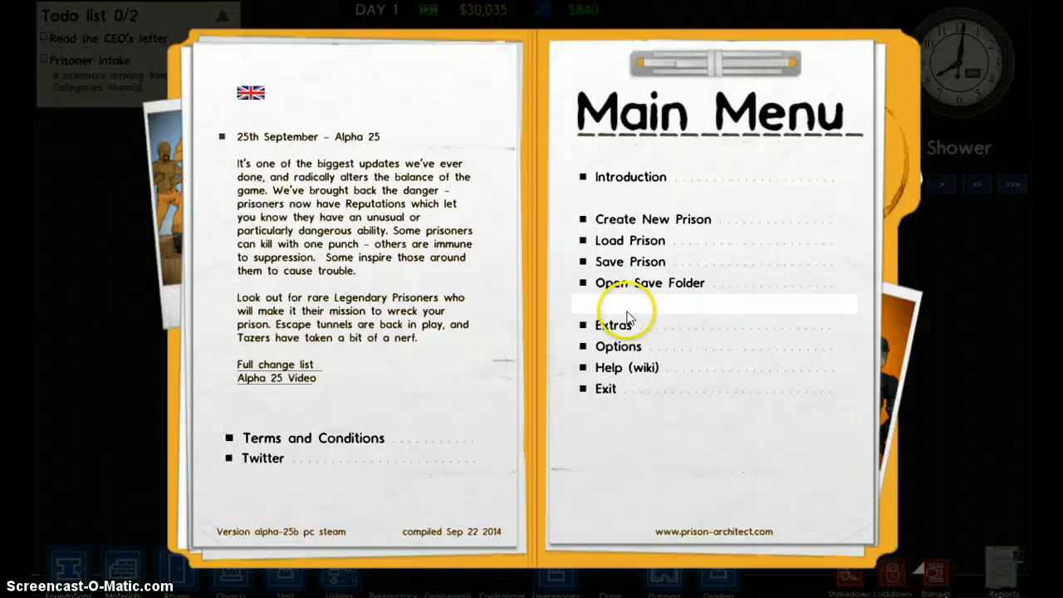
pyautogui.click(628, 262)
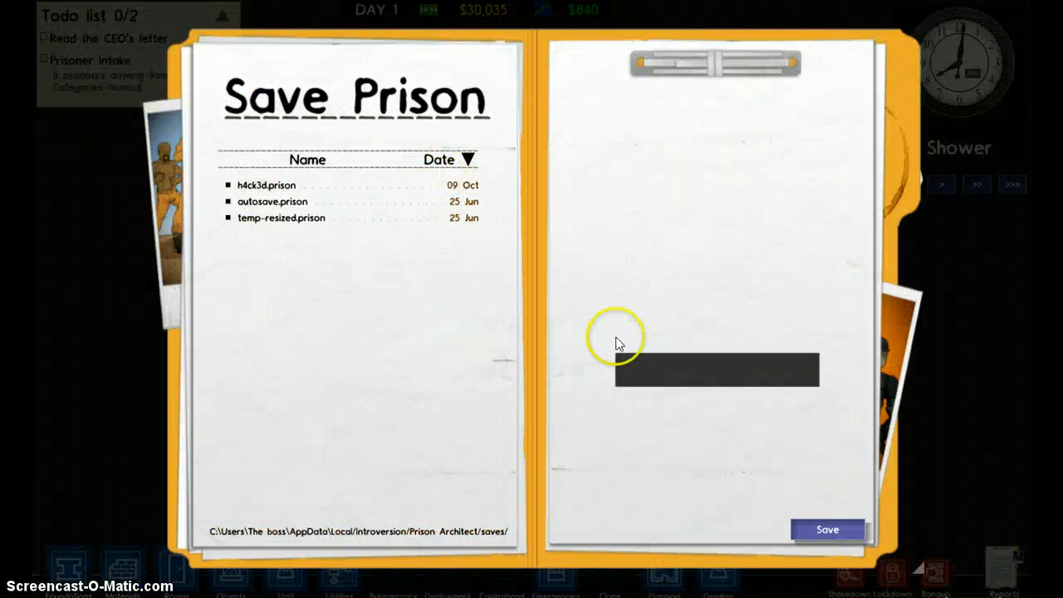
pyautogui.moveTo(329, 199)
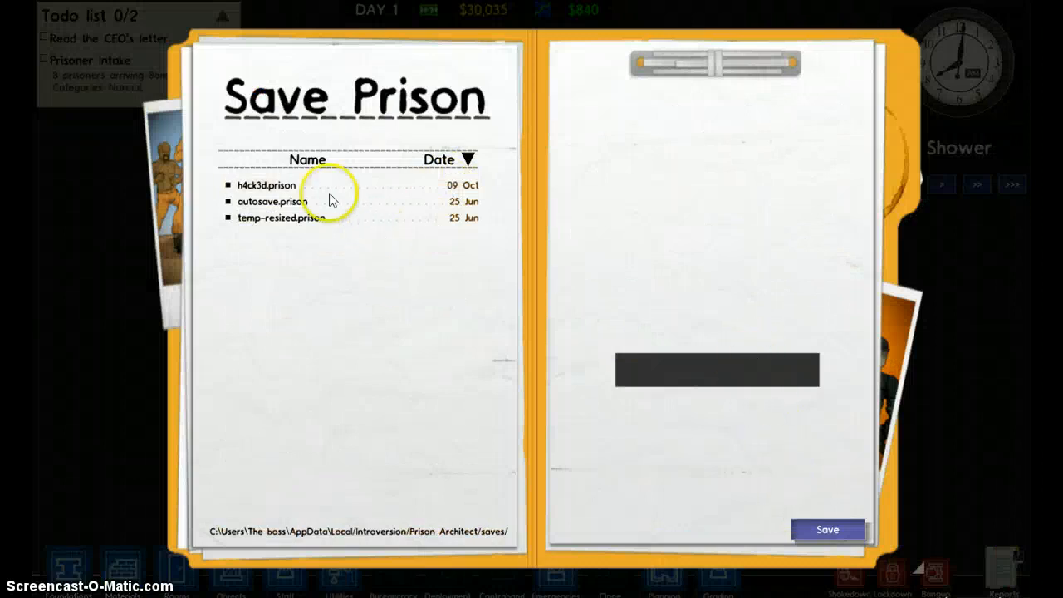
pyautogui.moveTo(689, 394)
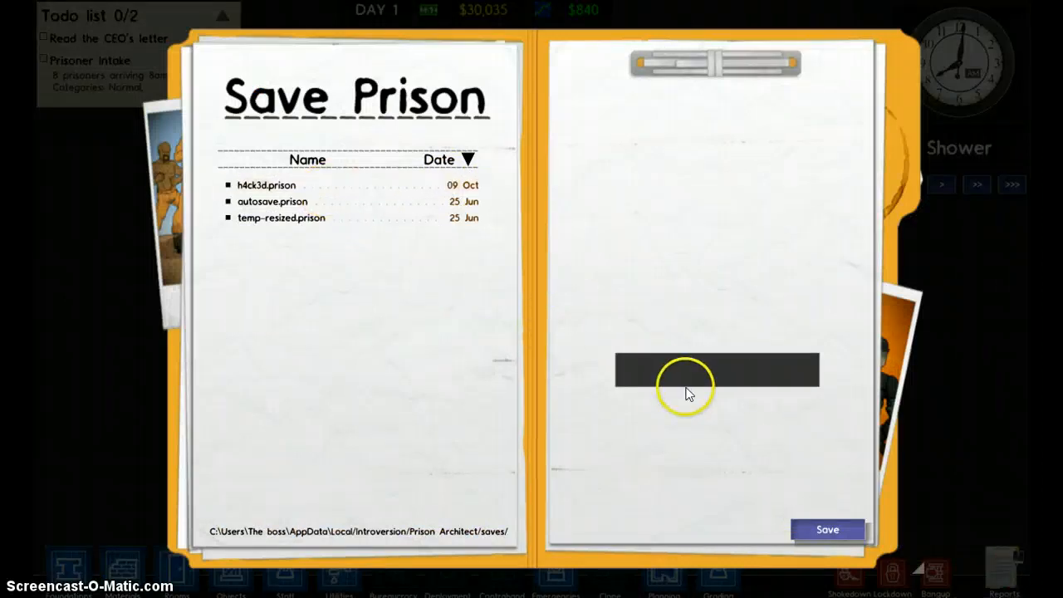
pyautogui.write('4')
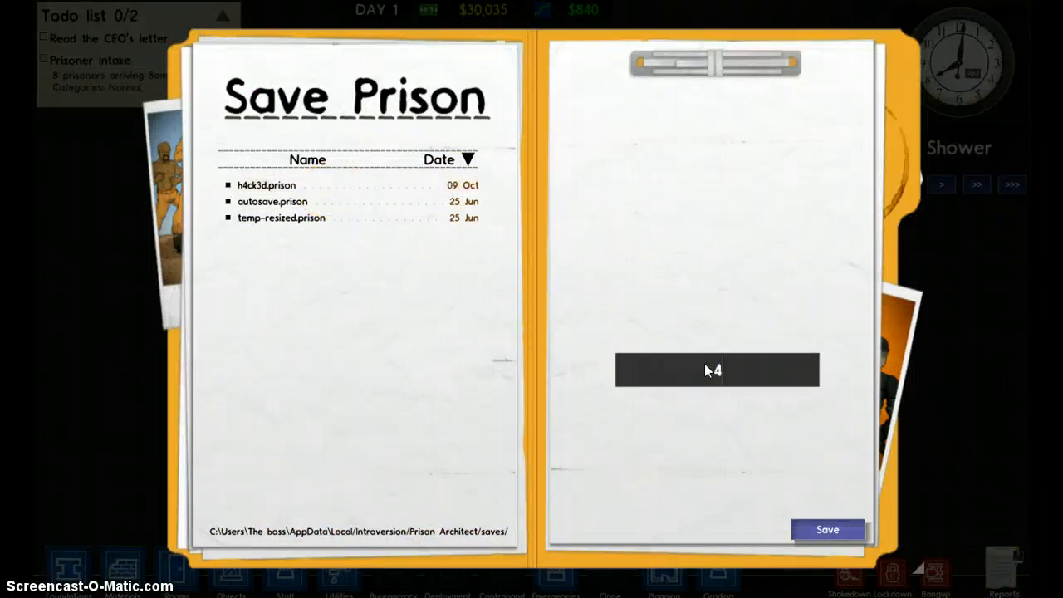
pyautogui.press('Backspace')
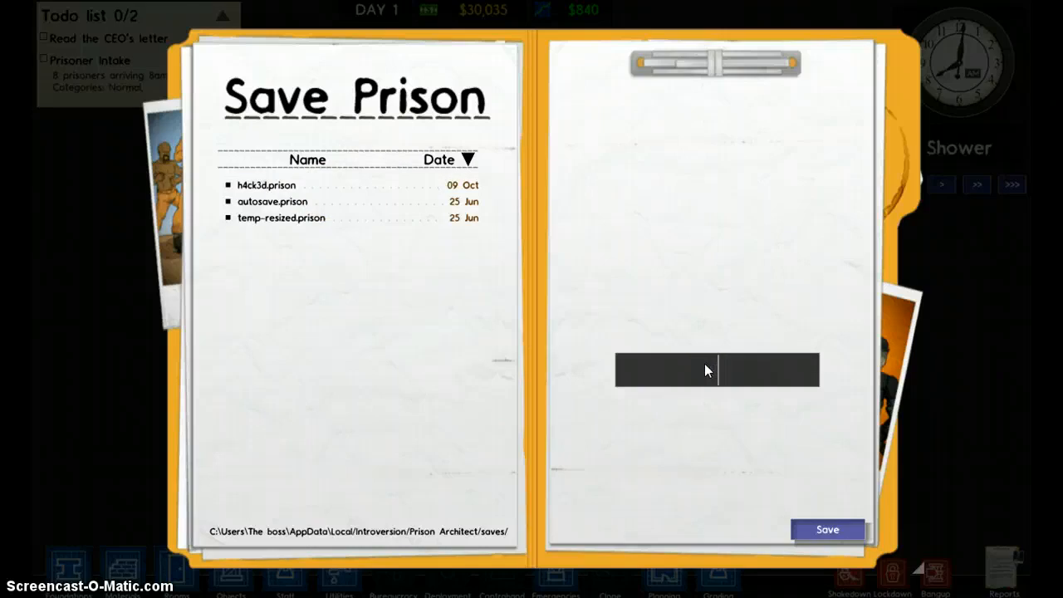
pyautogui.write('h4ck3d2')
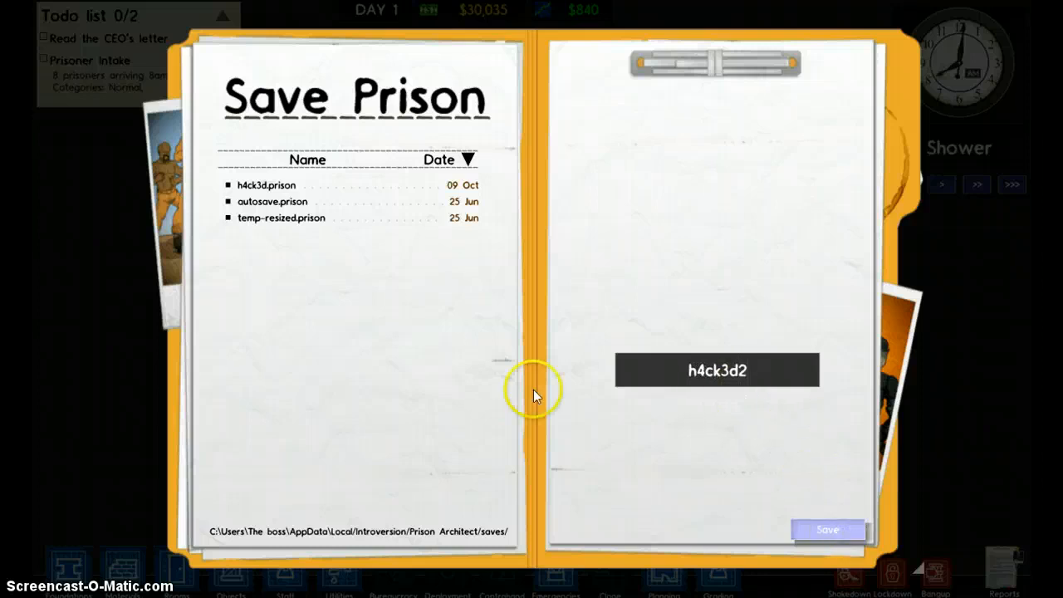
pyautogui.click(827, 529)
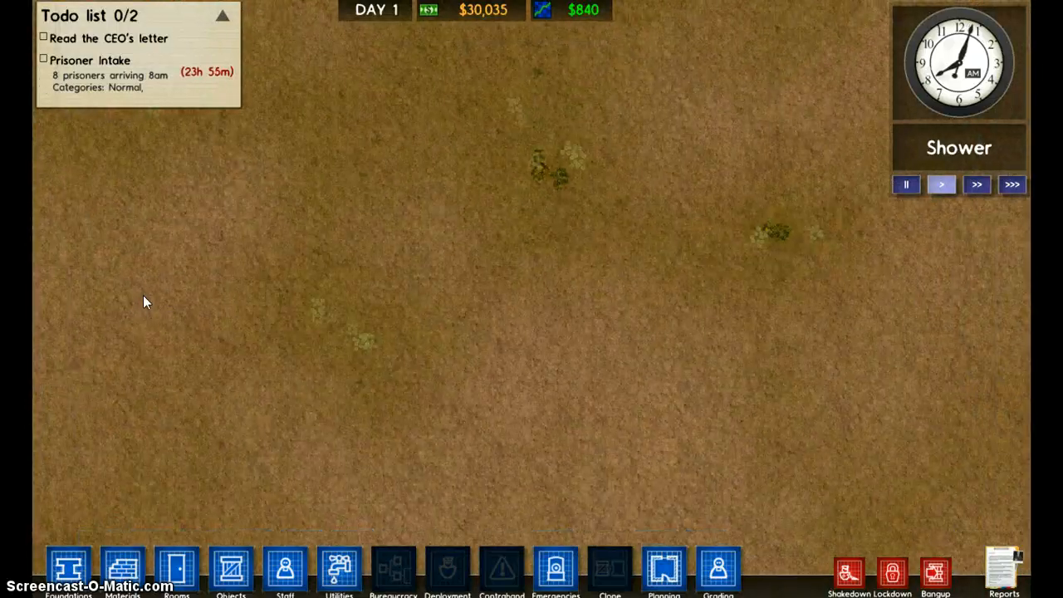
pyautogui.moveTo(483, 10)
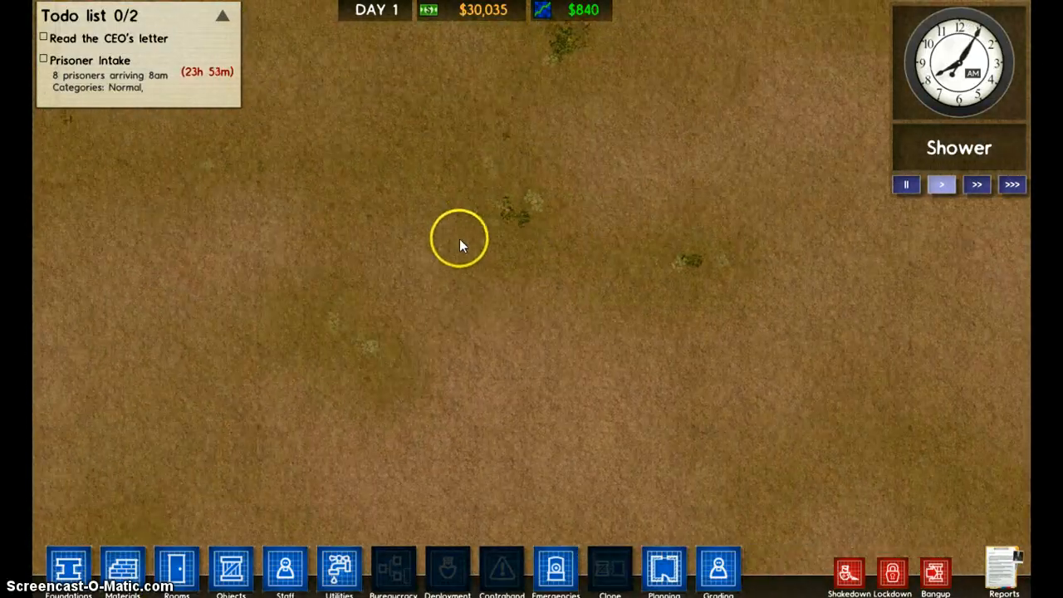
# - Reopen the Main Menu with Escape over the saved prison
pyautogui.press('Escape')
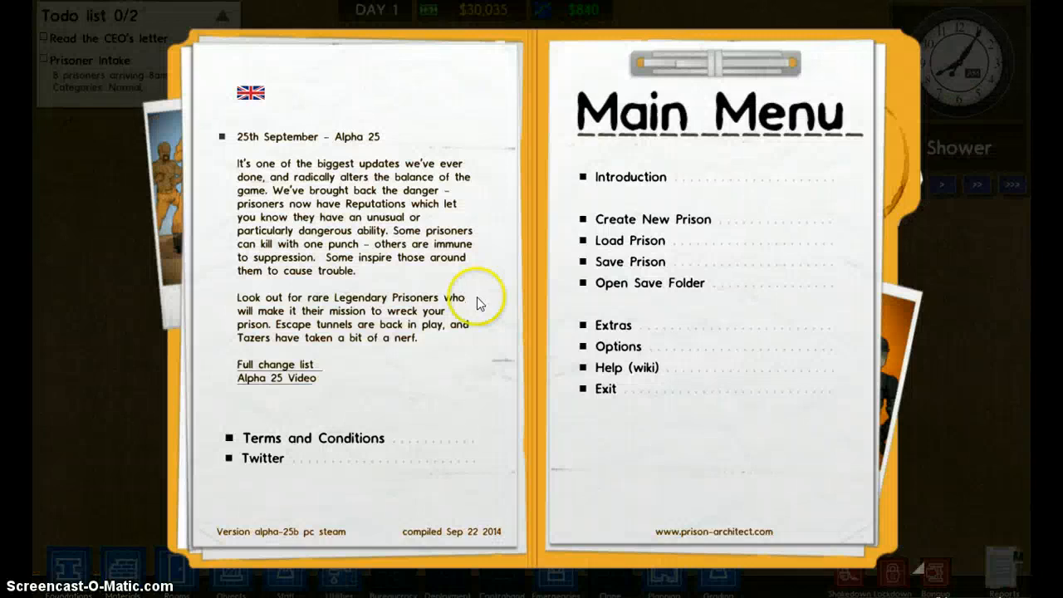
pyautogui.moveTo(616, 375)
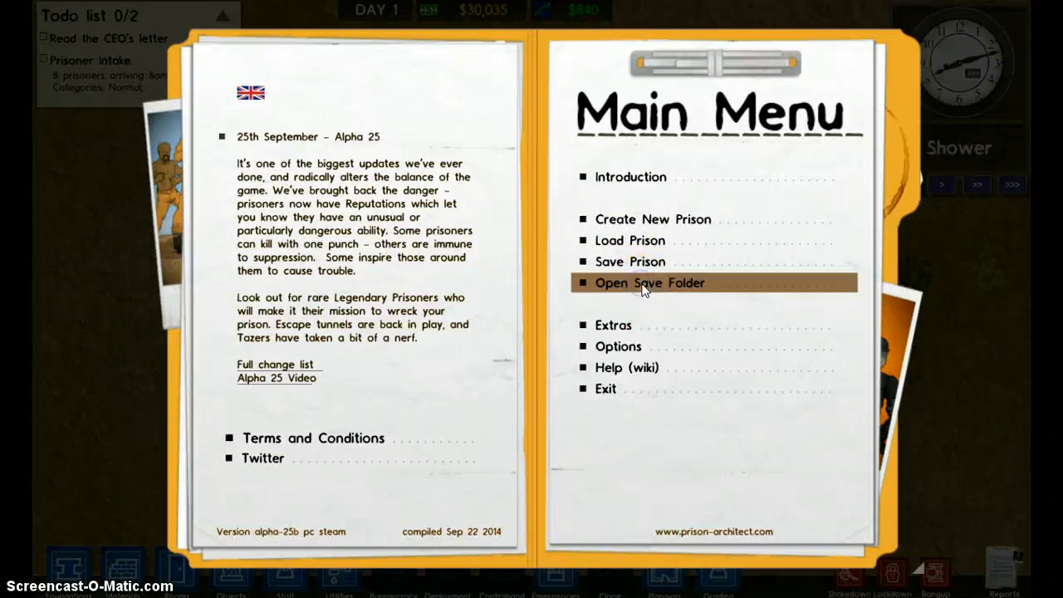
# - Open the saves folder and load the h4ck3d2 .prison file in Notepad
pyautogui.click(649, 282)
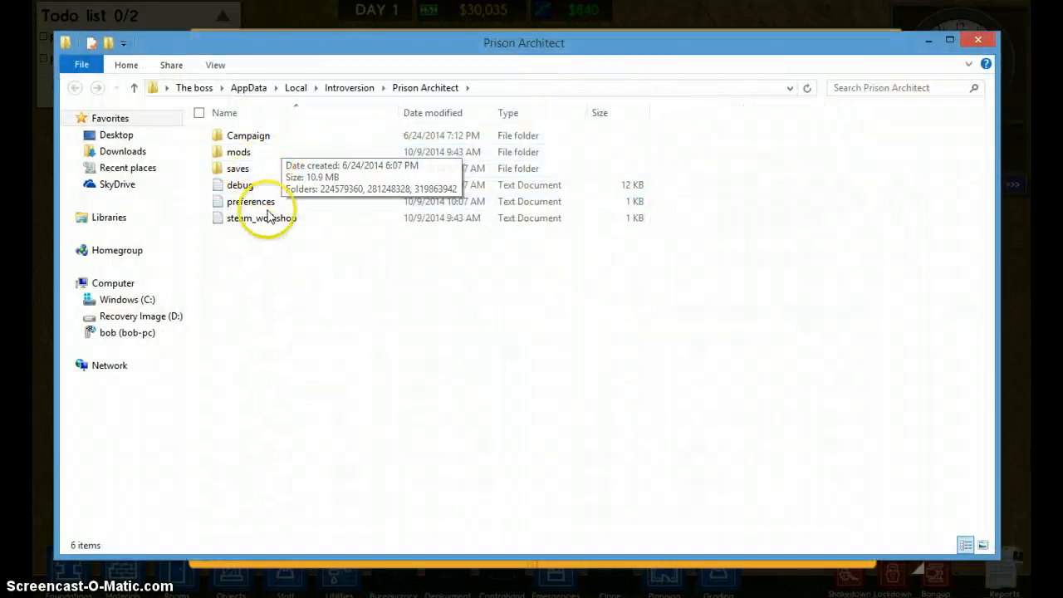
pyautogui.click(239, 167)
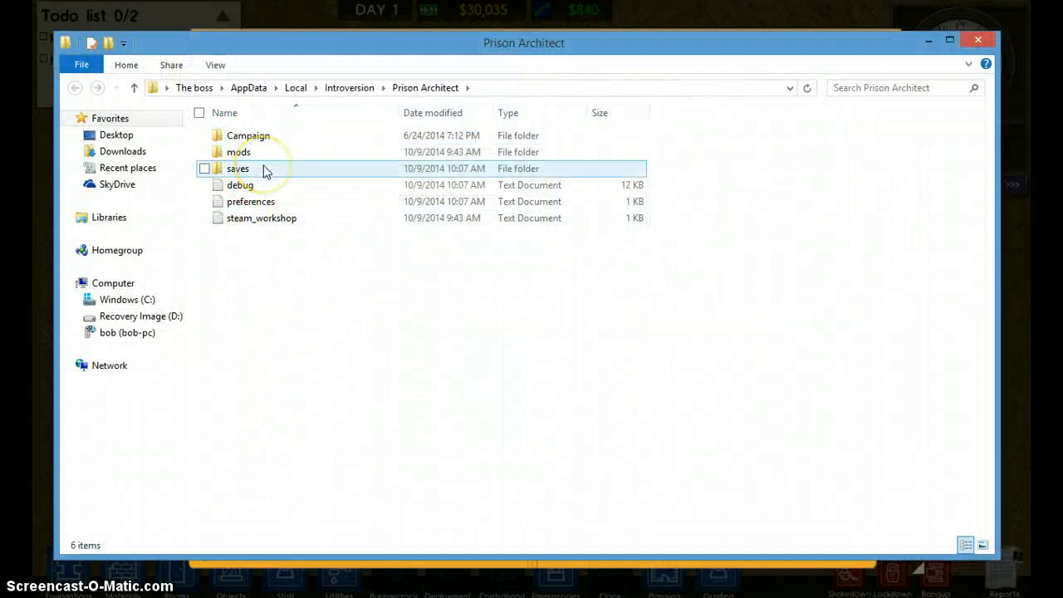
pyautogui.doubleClick(238, 168)
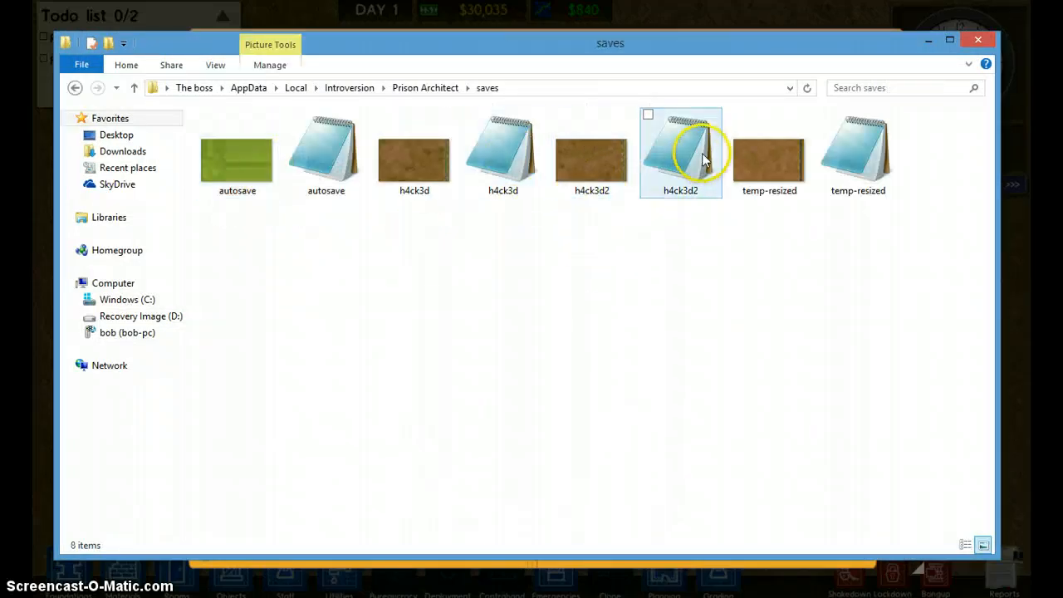
pyautogui.doubleClick(680, 149)
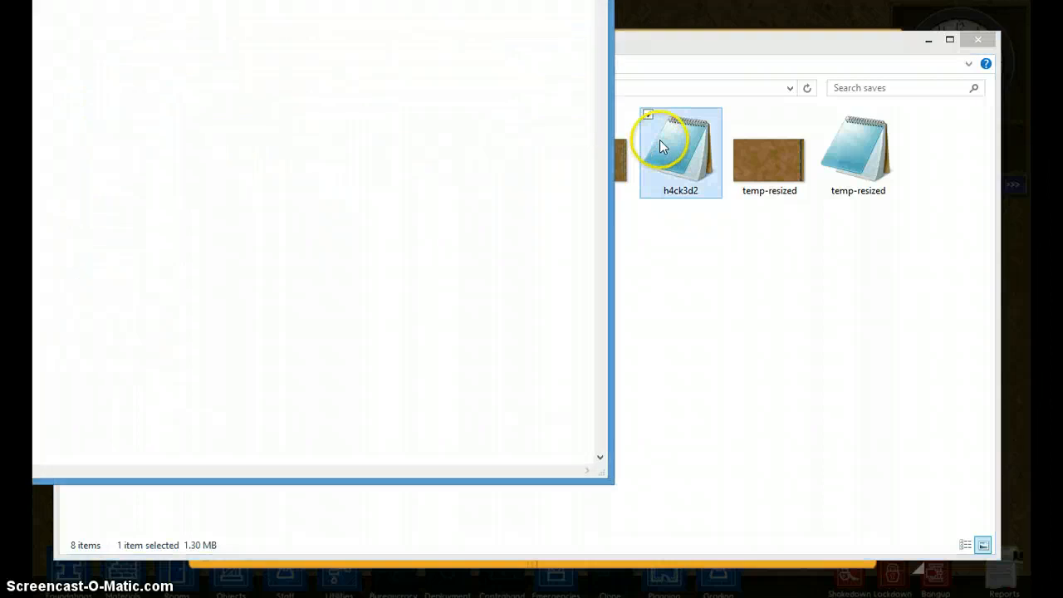
pyautogui.doubleClick(680, 153)
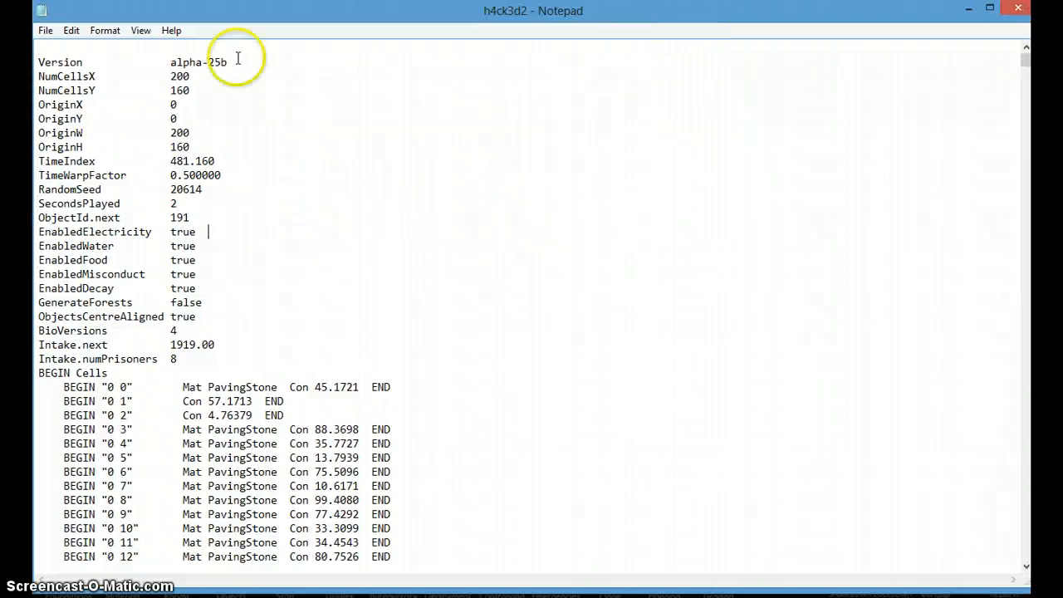
pyautogui.moveTo(215, 340)
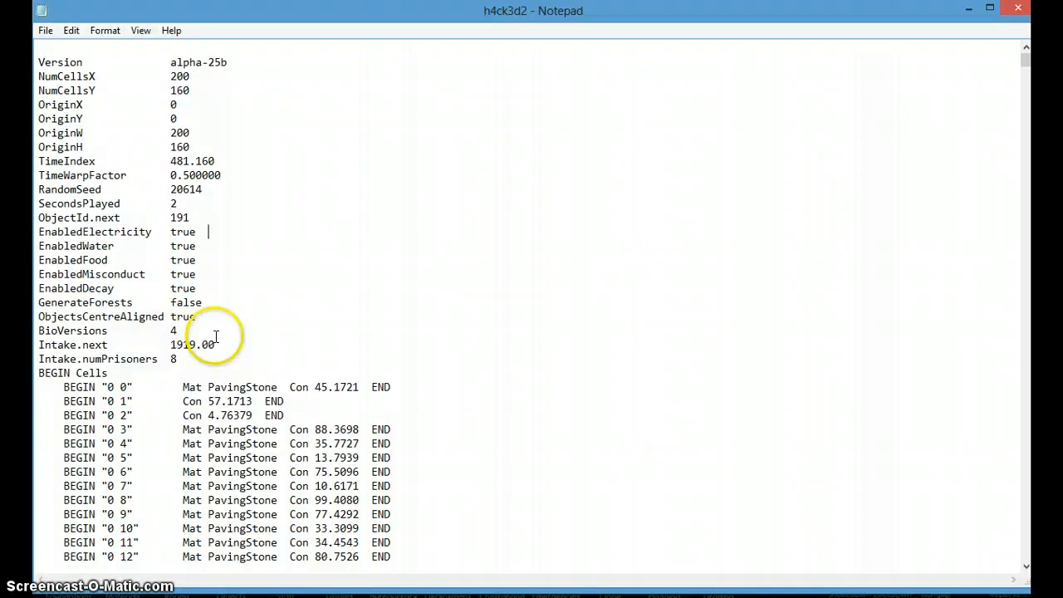
pyautogui.moveTo(382, 309)
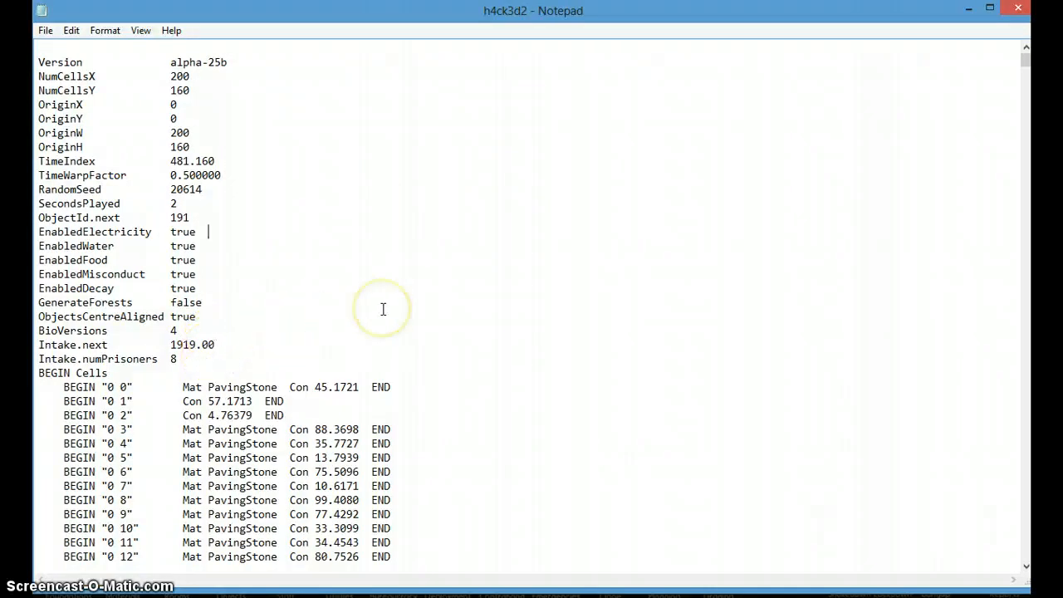
# - Search the save file for 'Finance' to locate the 30035.0 balance
pyautogui.press('Ctrl+f')
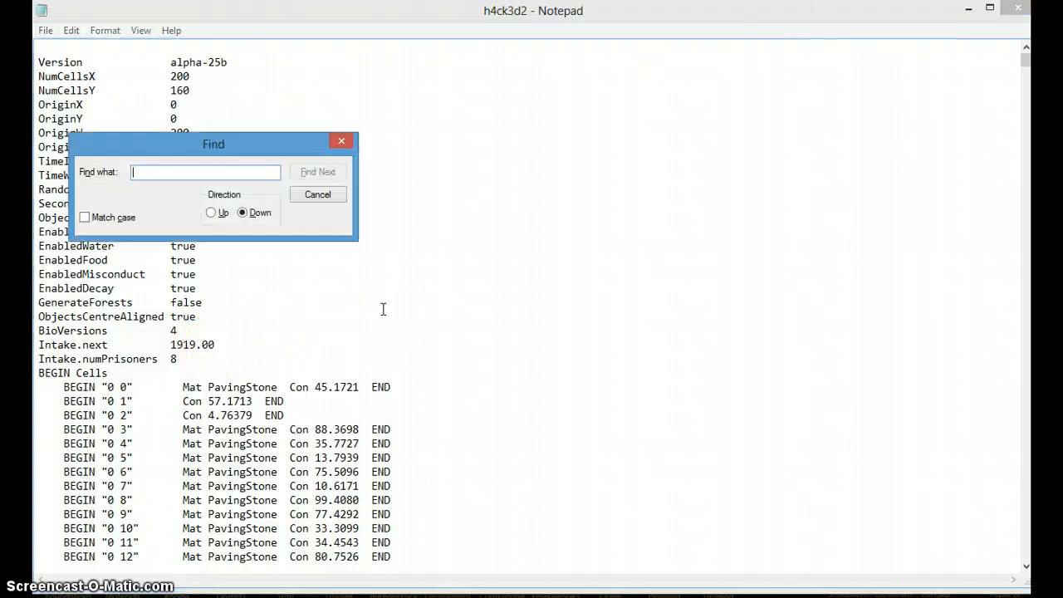
pyautogui.moveTo(239, 148)
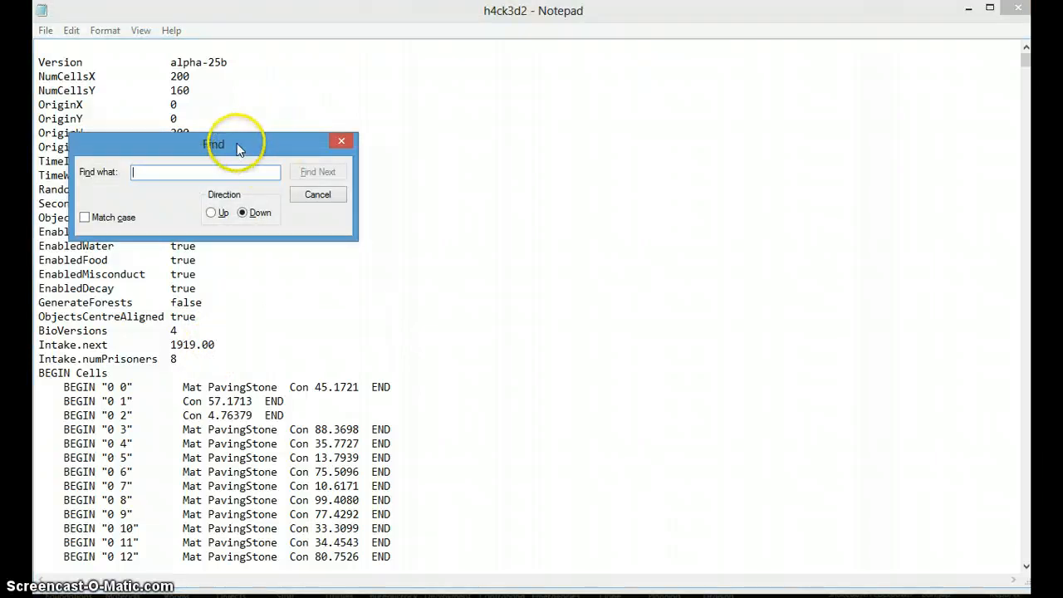
pyautogui.moveTo(236, 144); pyautogui.dragTo(548, 229)
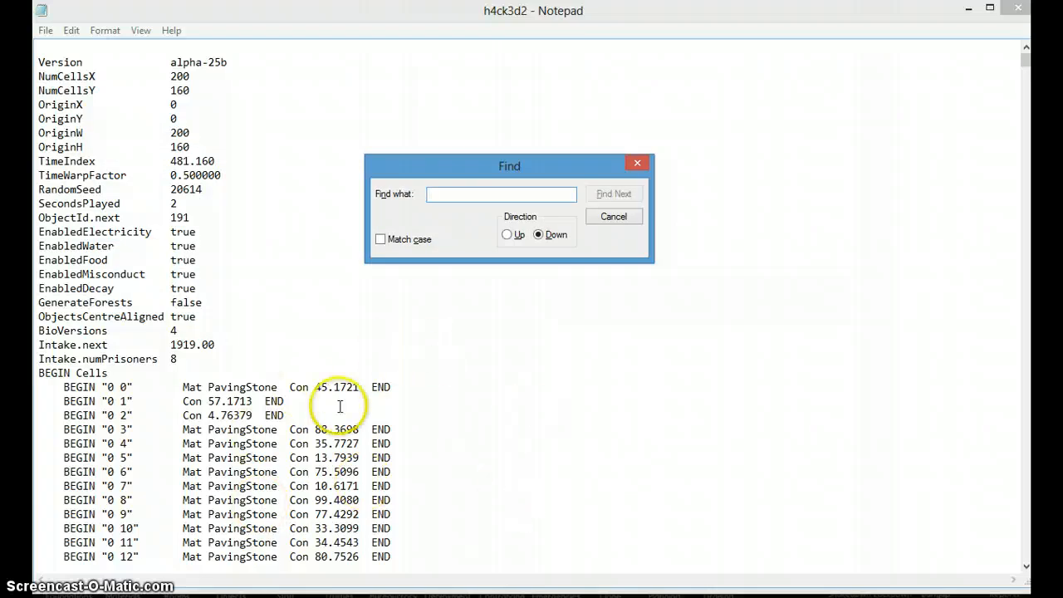
pyautogui.moveTo(477, 220)
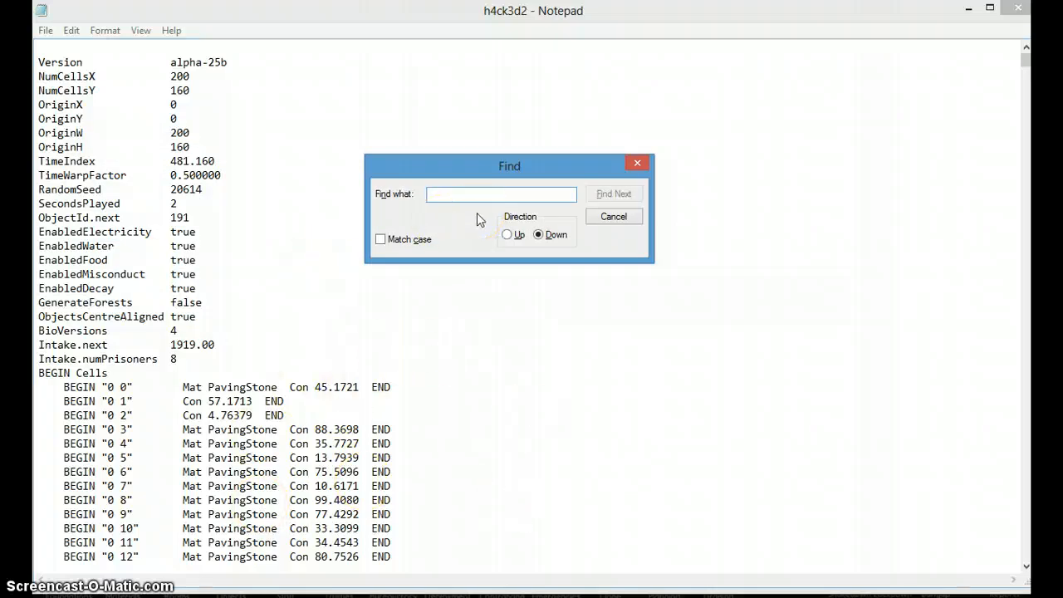
pyautogui.click(613, 194)
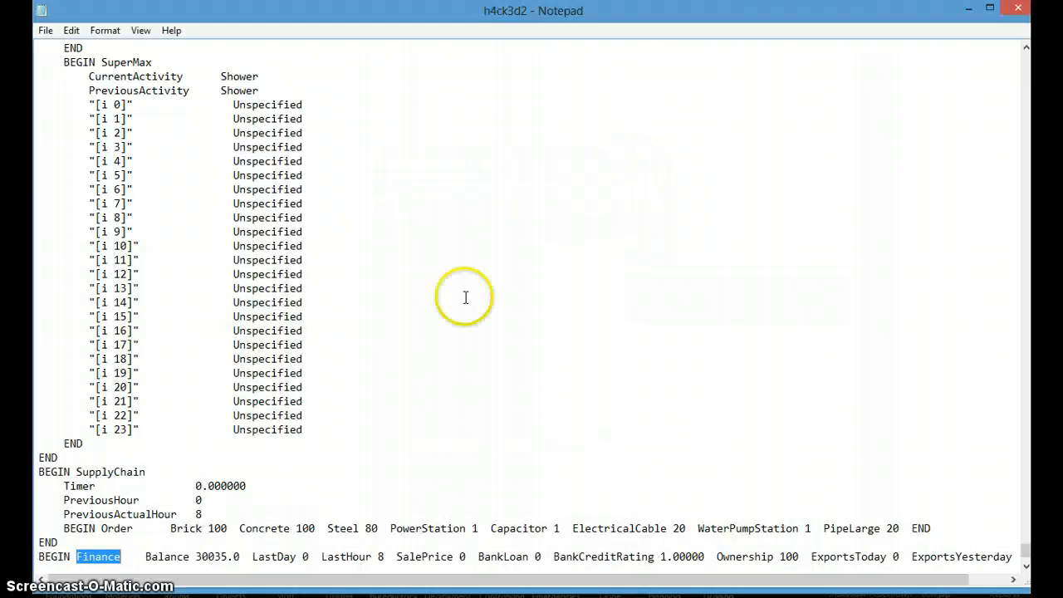
pyautogui.moveTo(199, 557)
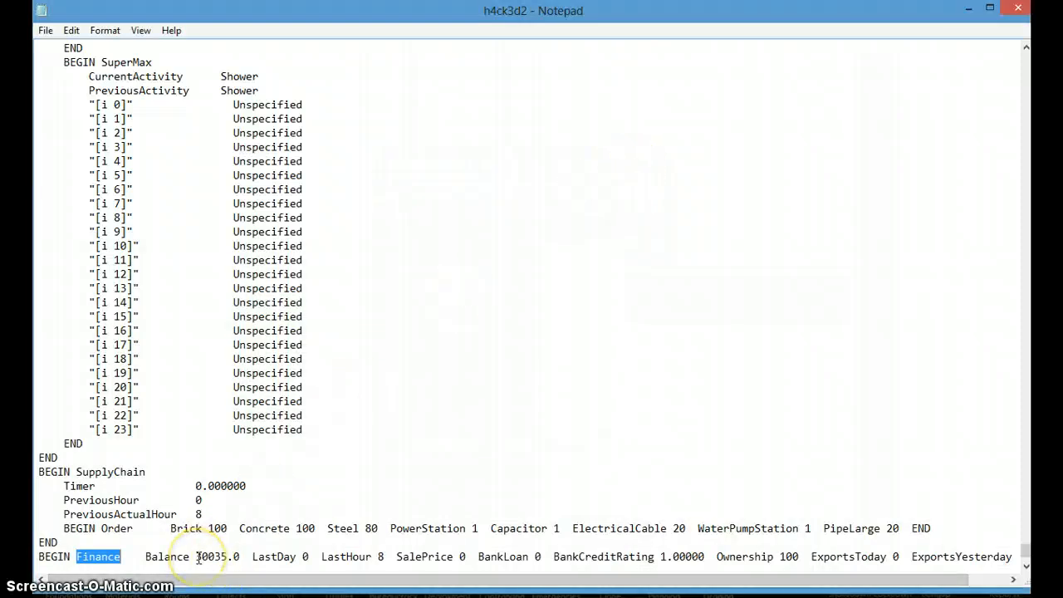
# - Replace the 30035 Balance with 1333333333333333333333337.0 and save the file on closing
pyautogui.click(197, 557)
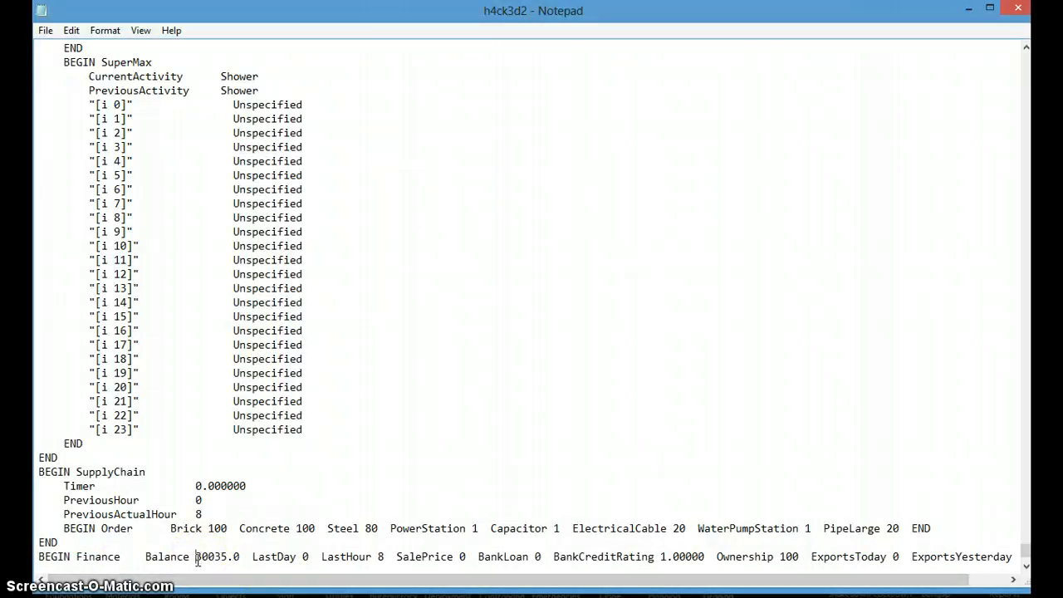
pyautogui.doubleClick(211, 556)
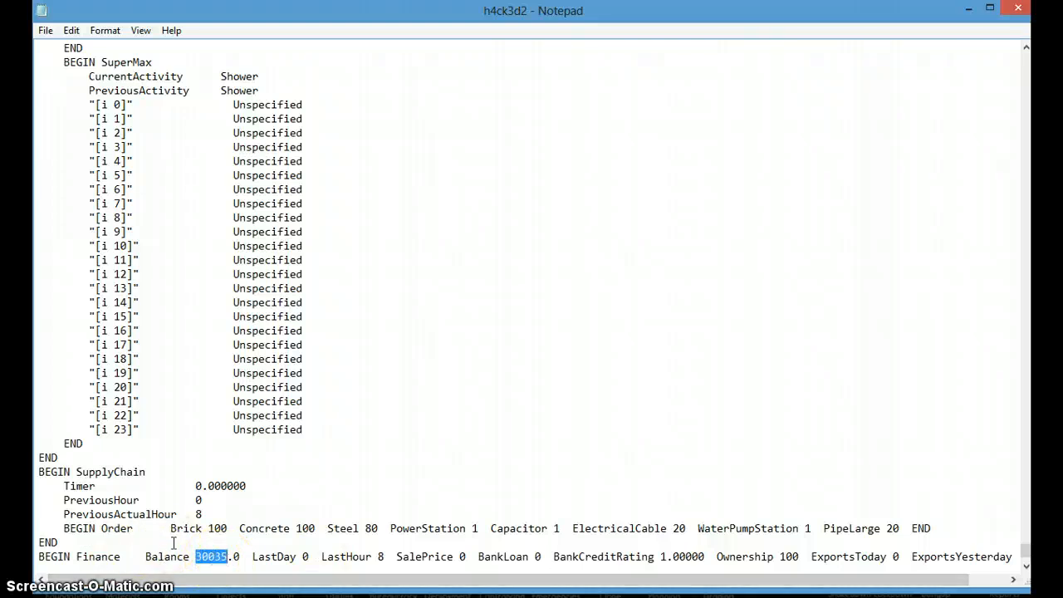
pyautogui.write('133333333333333333333337')
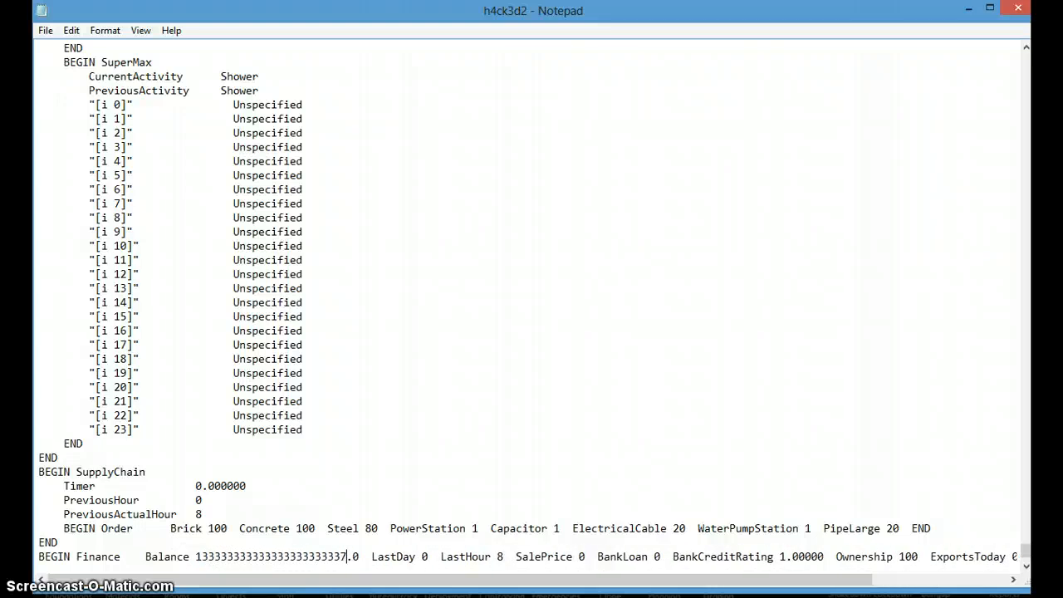
pyautogui.scroll(-3)
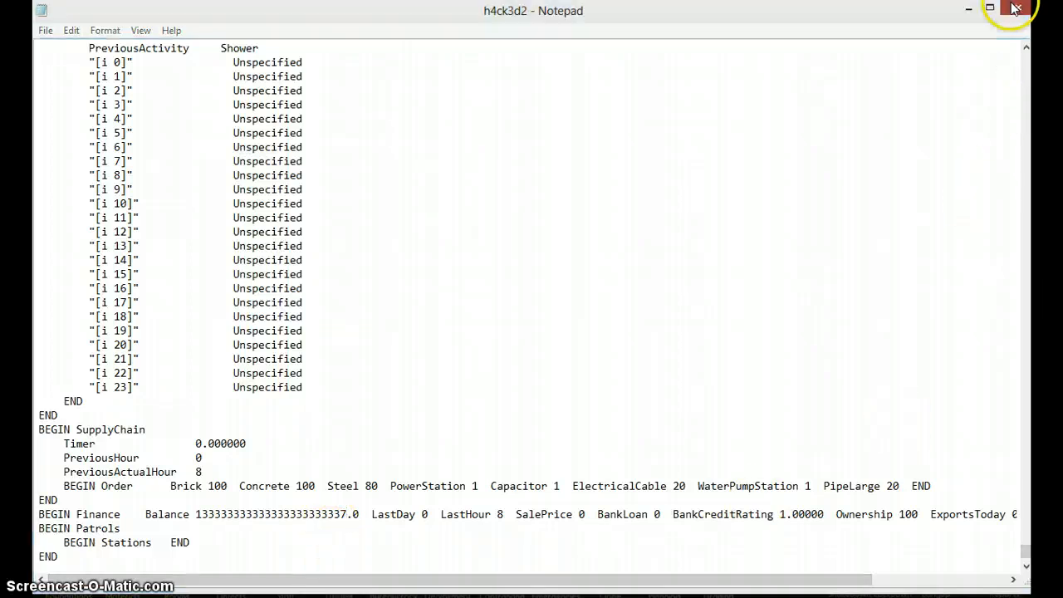
pyautogui.click(1015, 9)
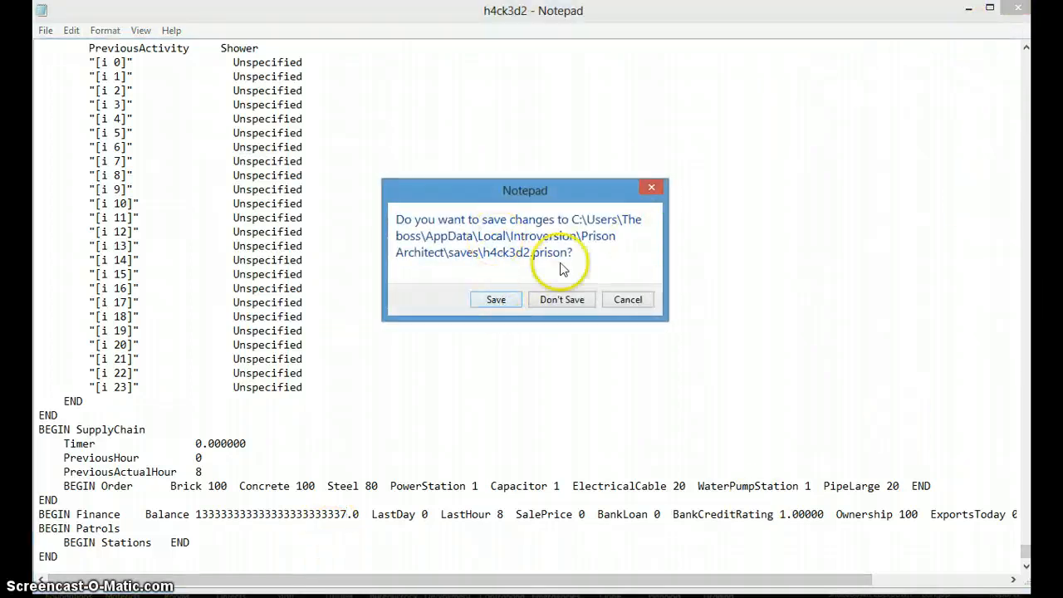
pyautogui.moveTo(480, 246)
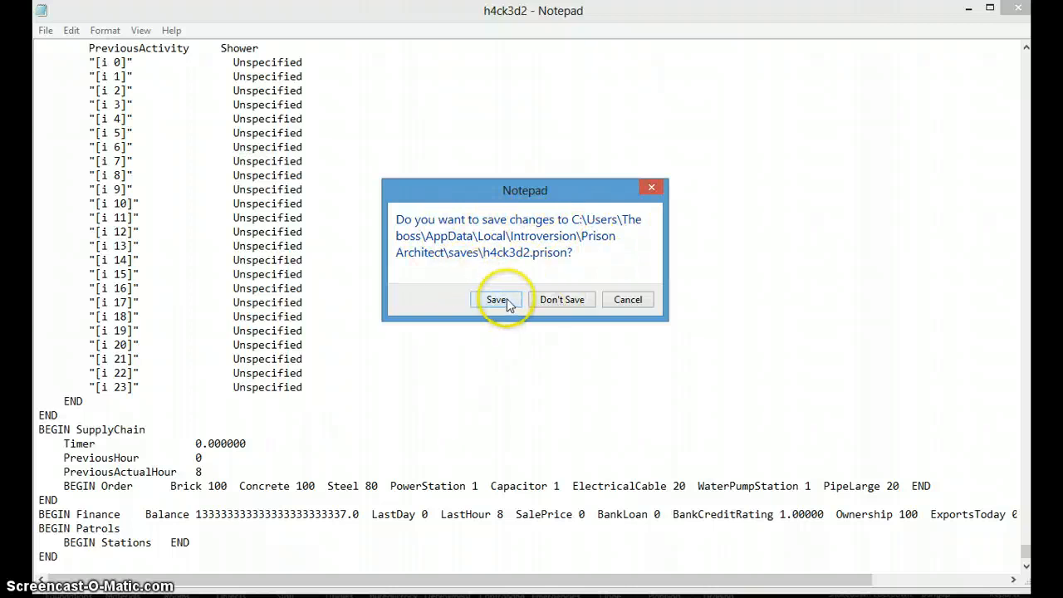
pyautogui.click(496, 299)
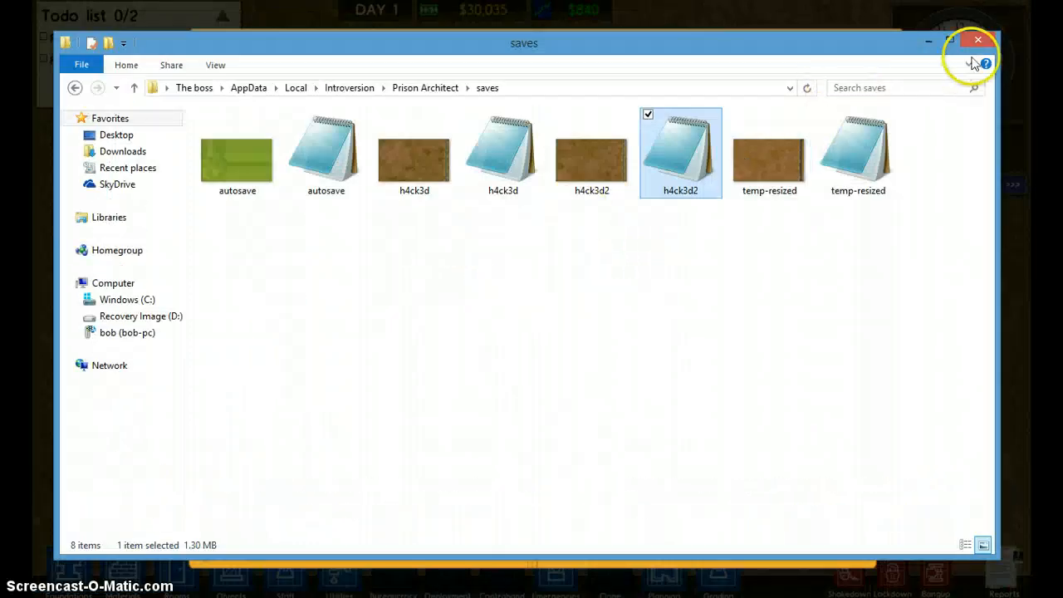
# - Close File Explorer and select h4ck3d2.prison on the Load Prison page
pyautogui.click(977, 39)
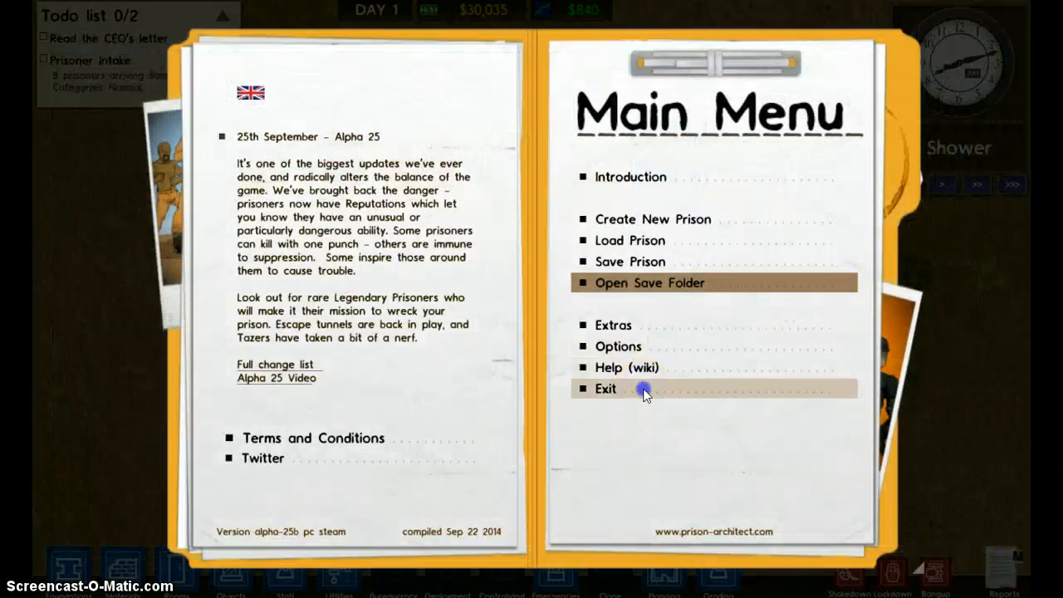
pyautogui.click(606, 387)
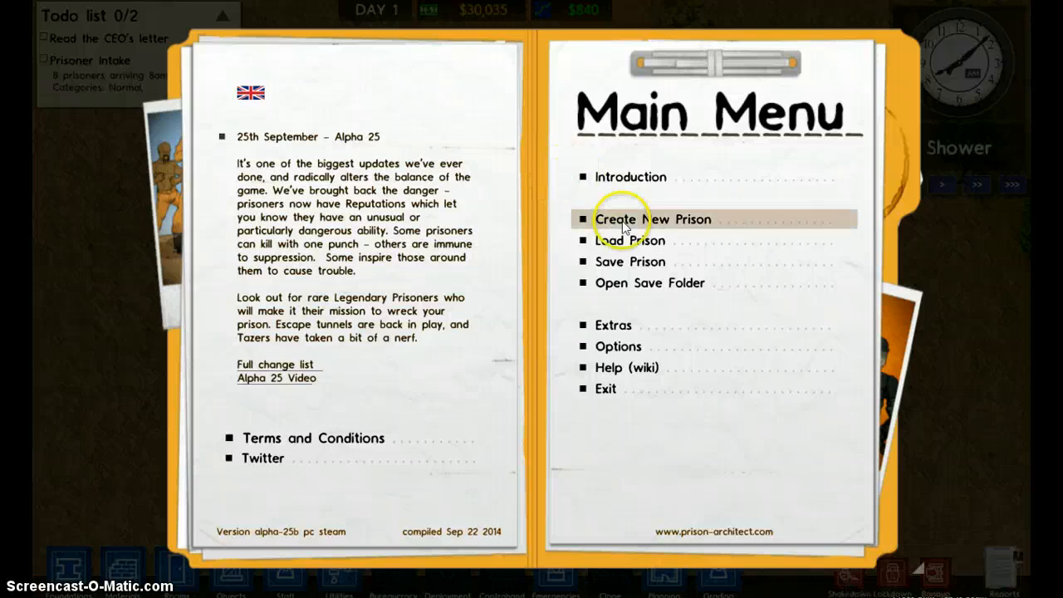
pyautogui.click(629, 239)
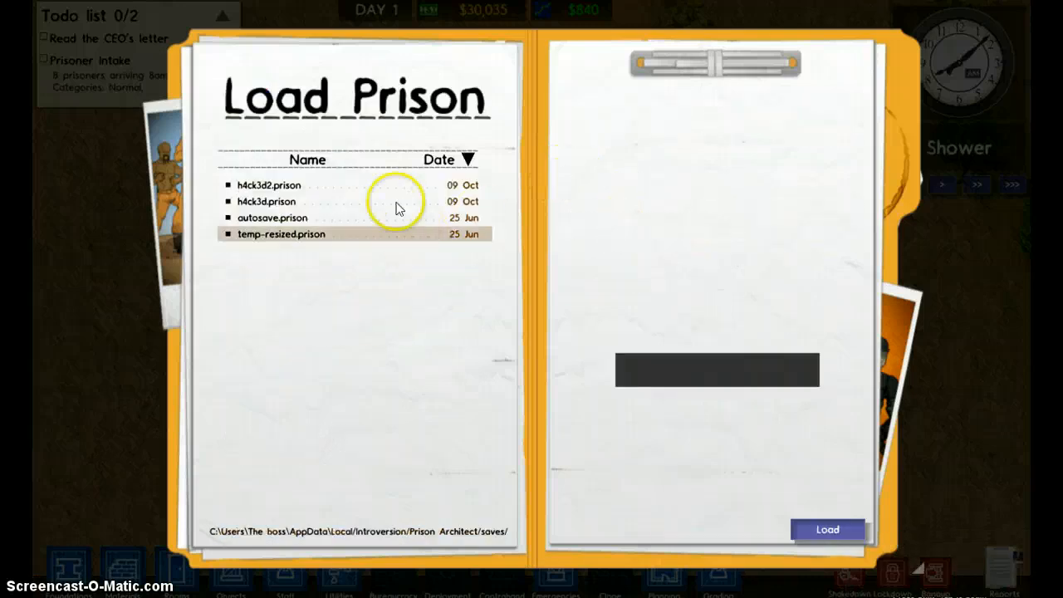
pyautogui.click(268, 184)
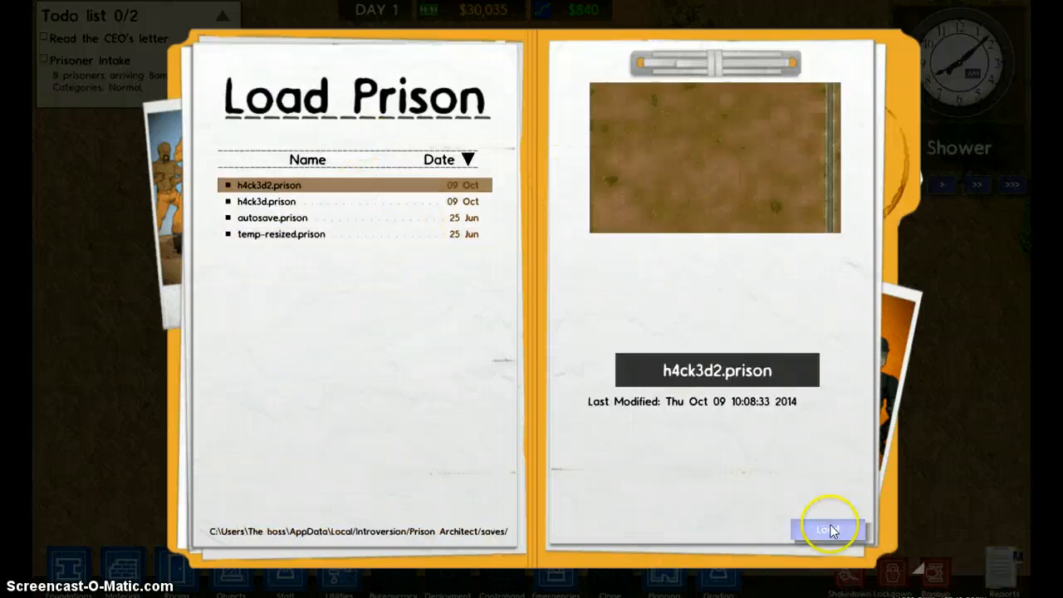